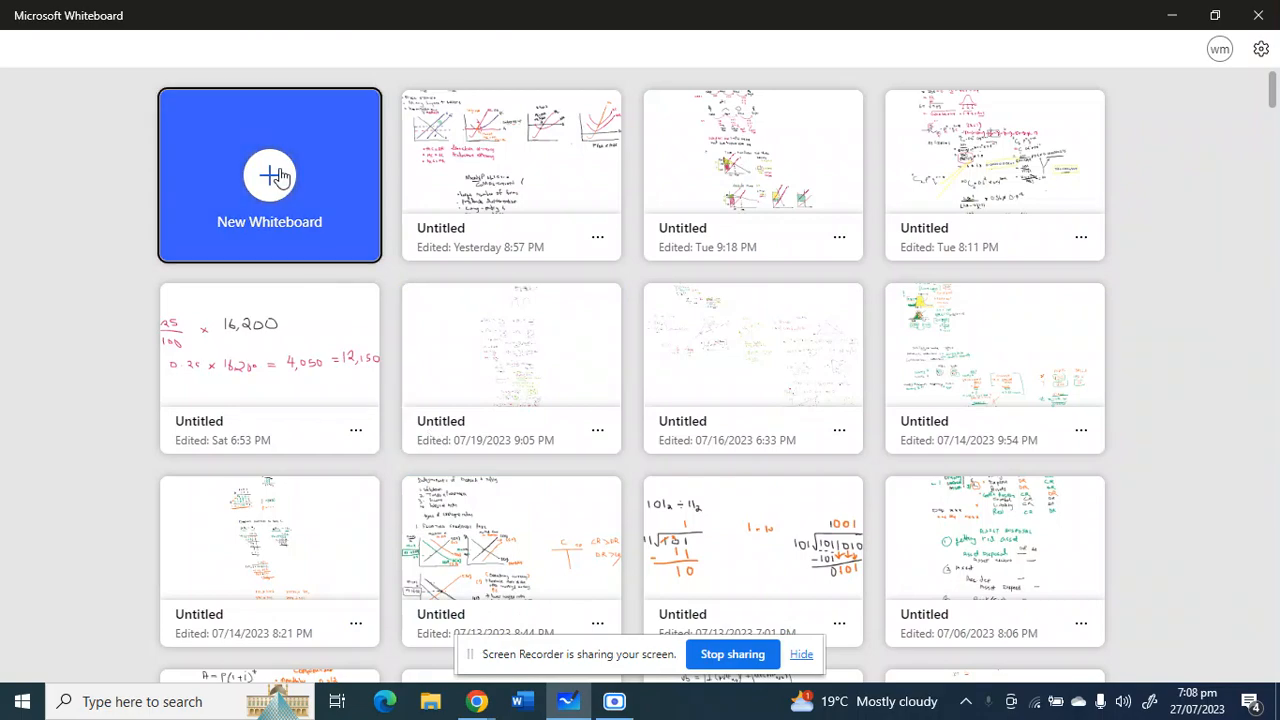
# - Create a new blank whiteboard from the New Whiteboard tile
pyautogui.click(269, 175)
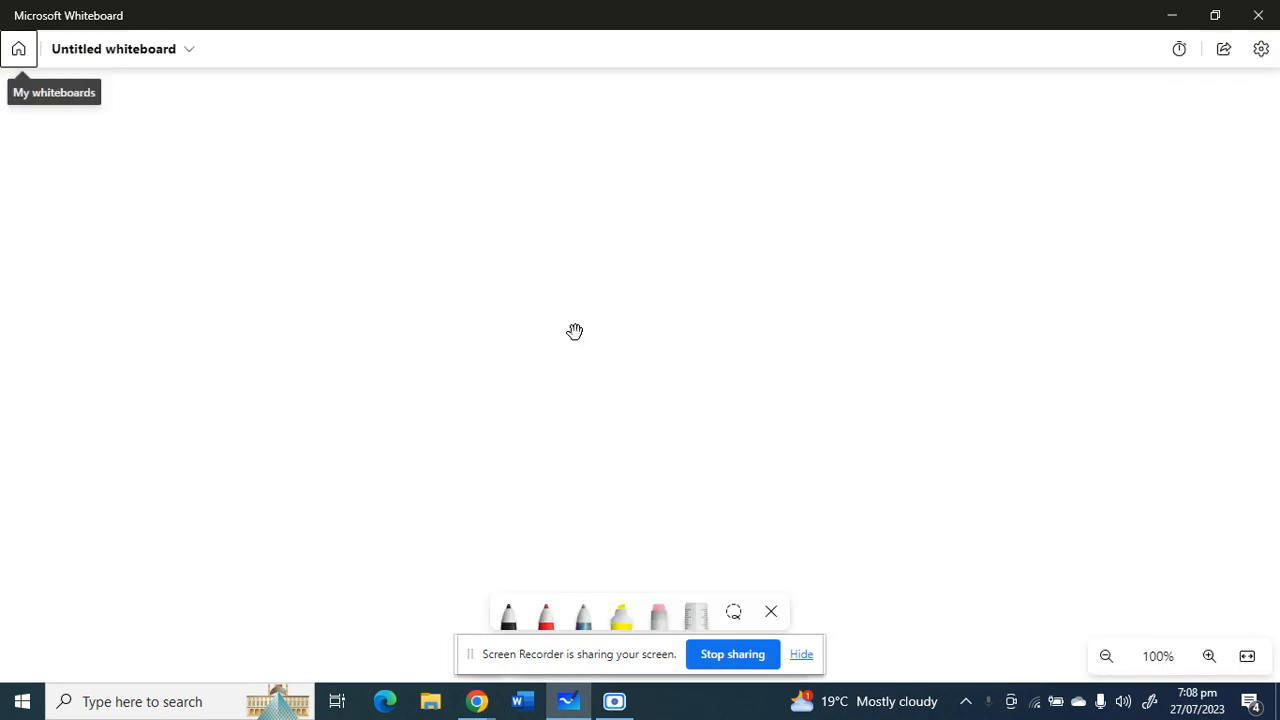
# - Handwrite 'Photosynthesis' near the top and 'Respiration' lower down in black ink
pyautogui.click(508, 614)
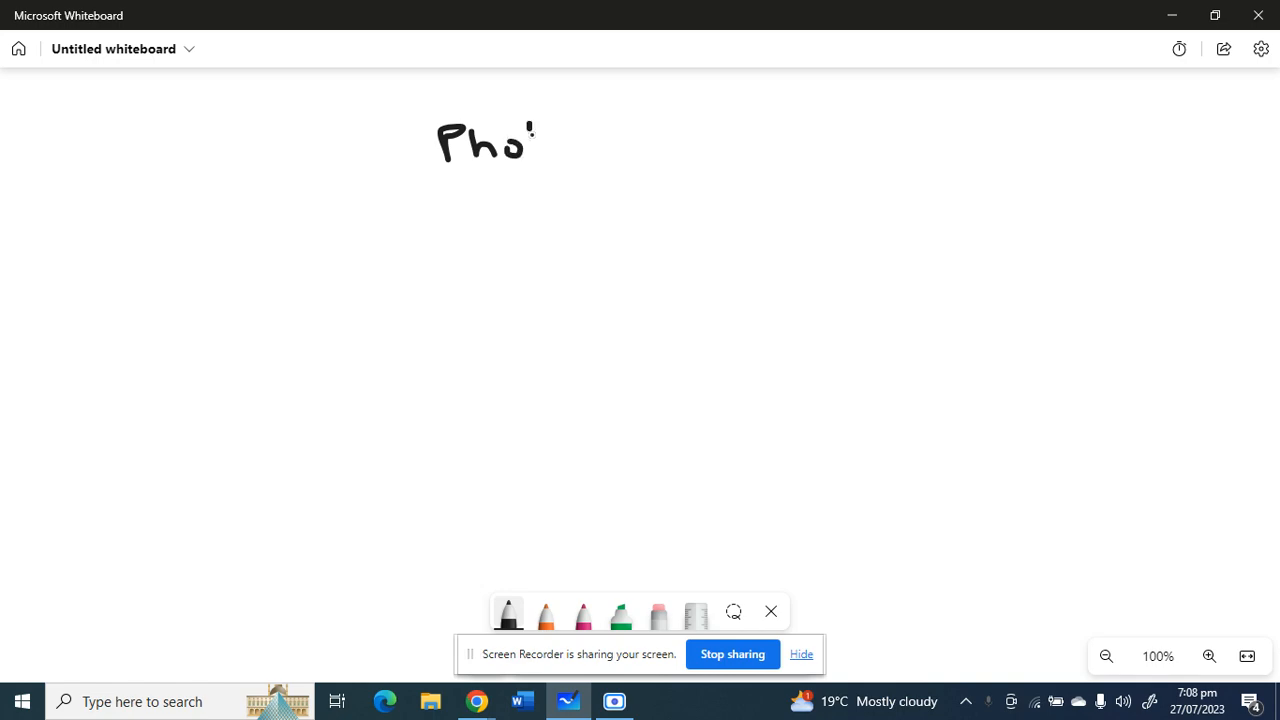
pyautogui.moveTo(530, 140); pyautogui.dragTo(590, 140)
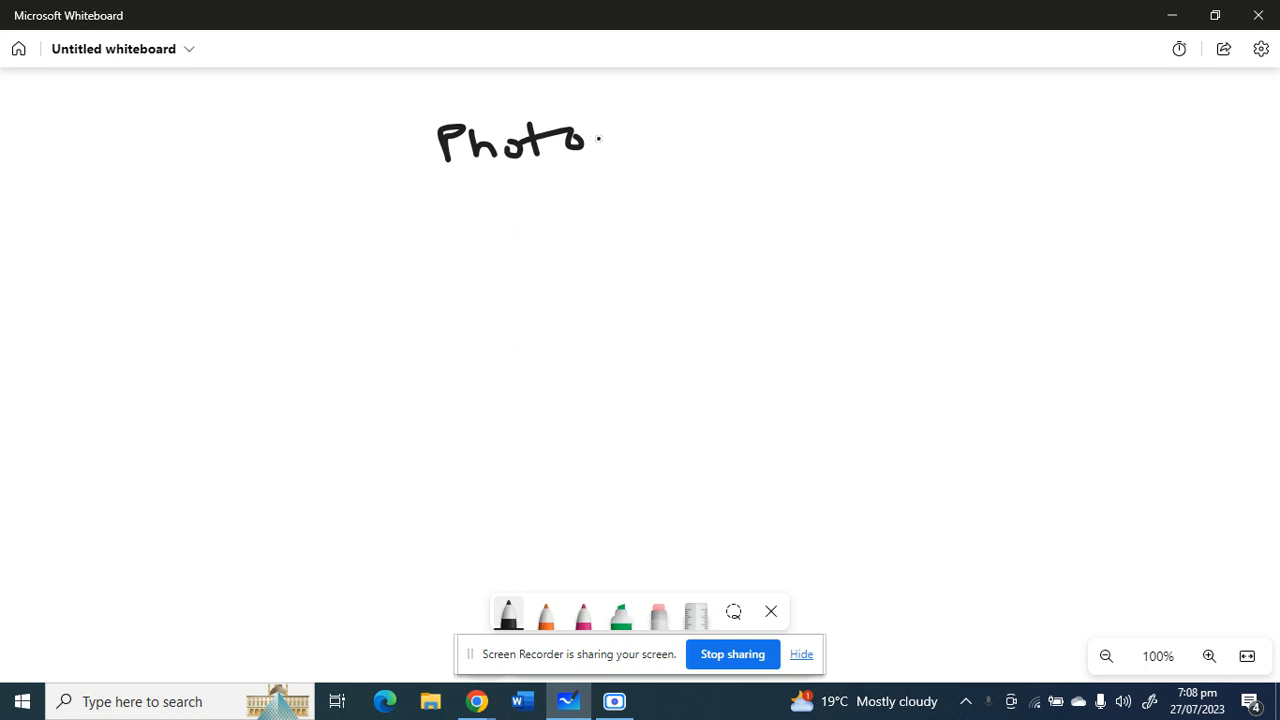
pyautogui.moveTo(600, 145); pyautogui.dragTo(640, 185)
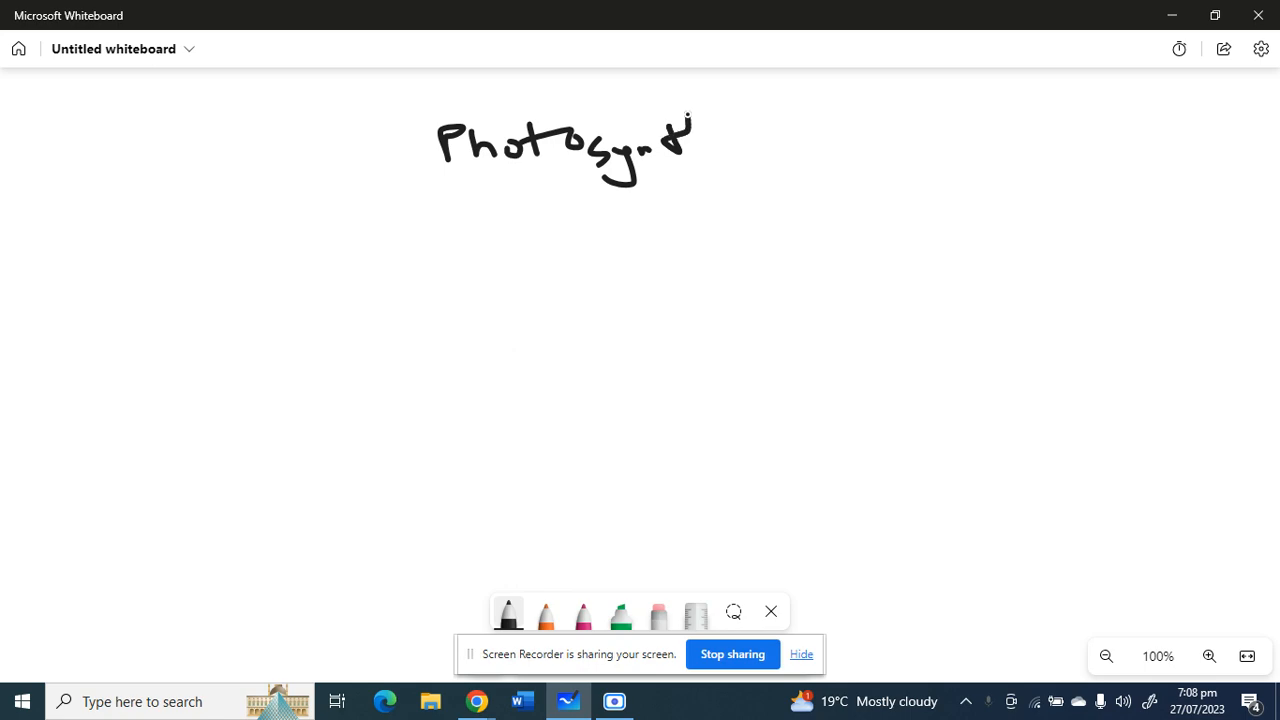
pyautogui.moveTo(670, 140); pyautogui.dragTo(760, 130)
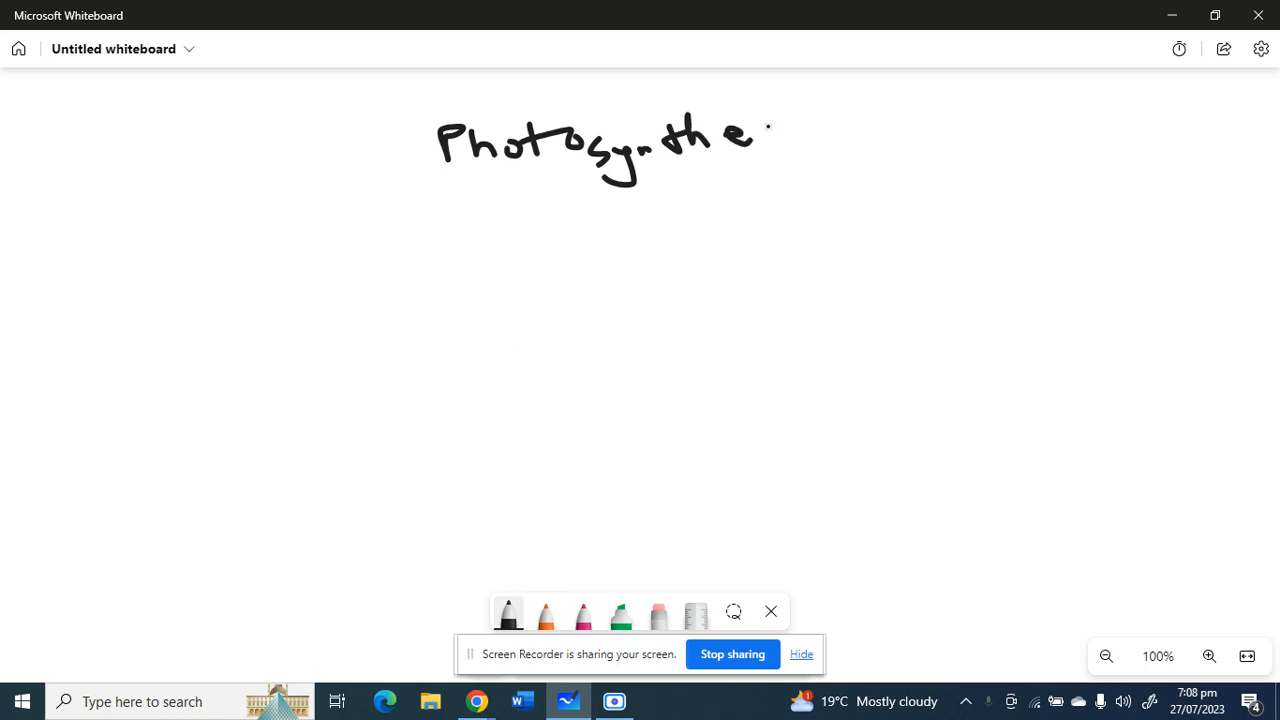
pyautogui.moveTo(760, 135); pyautogui.dragTo(820, 130)
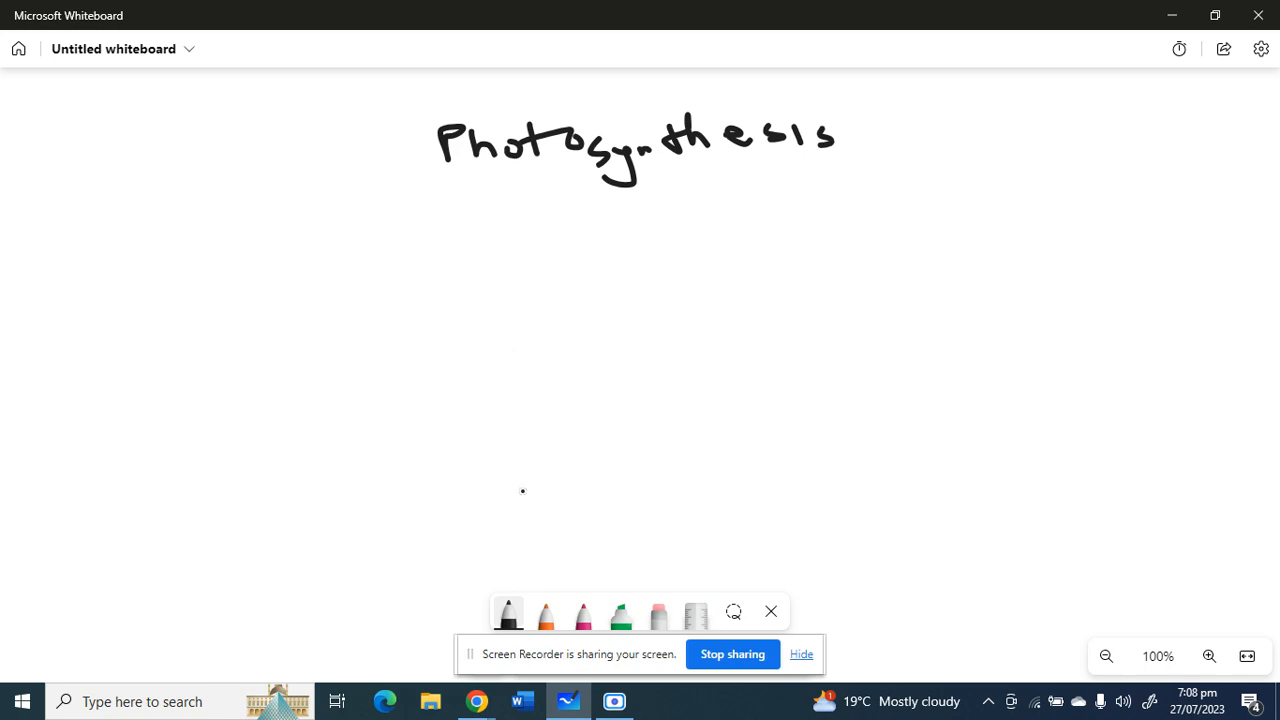
pyautogui.moveTo(485, 475); pyautogui.dragTo(525, 515)
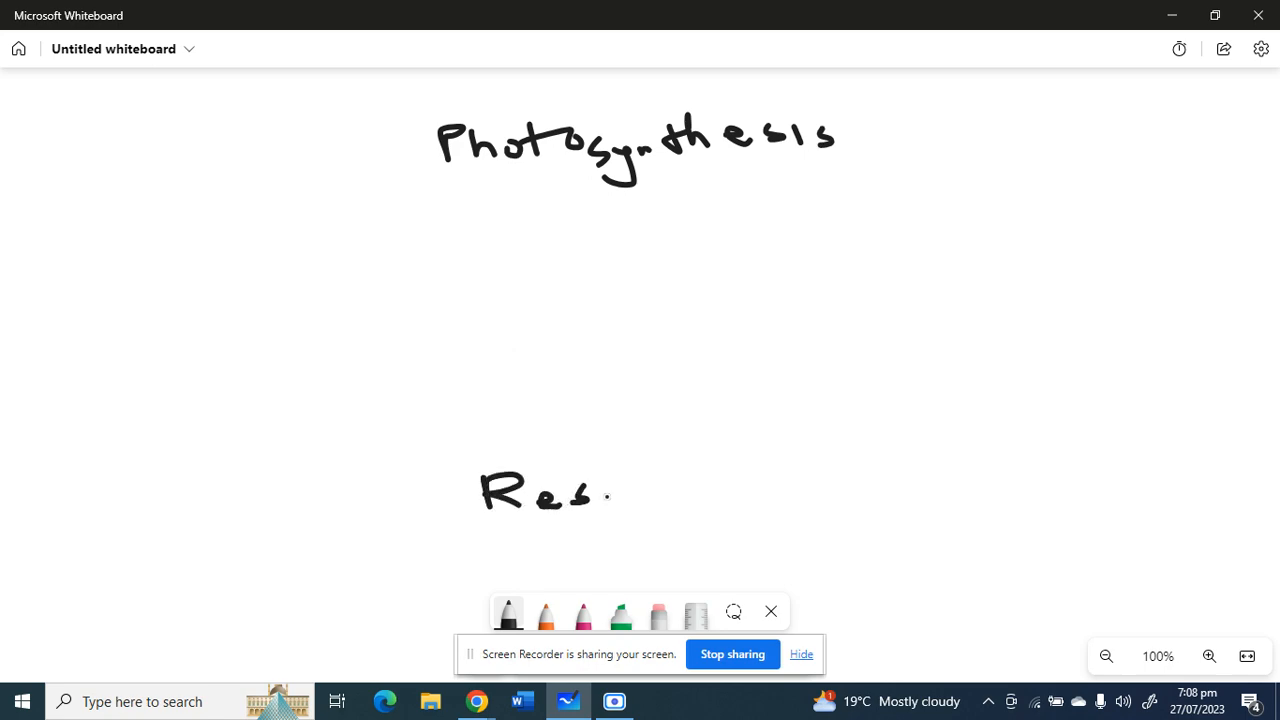
pyautogui.moveTo(600, 495); pyautogui.dragTo(650, 500)
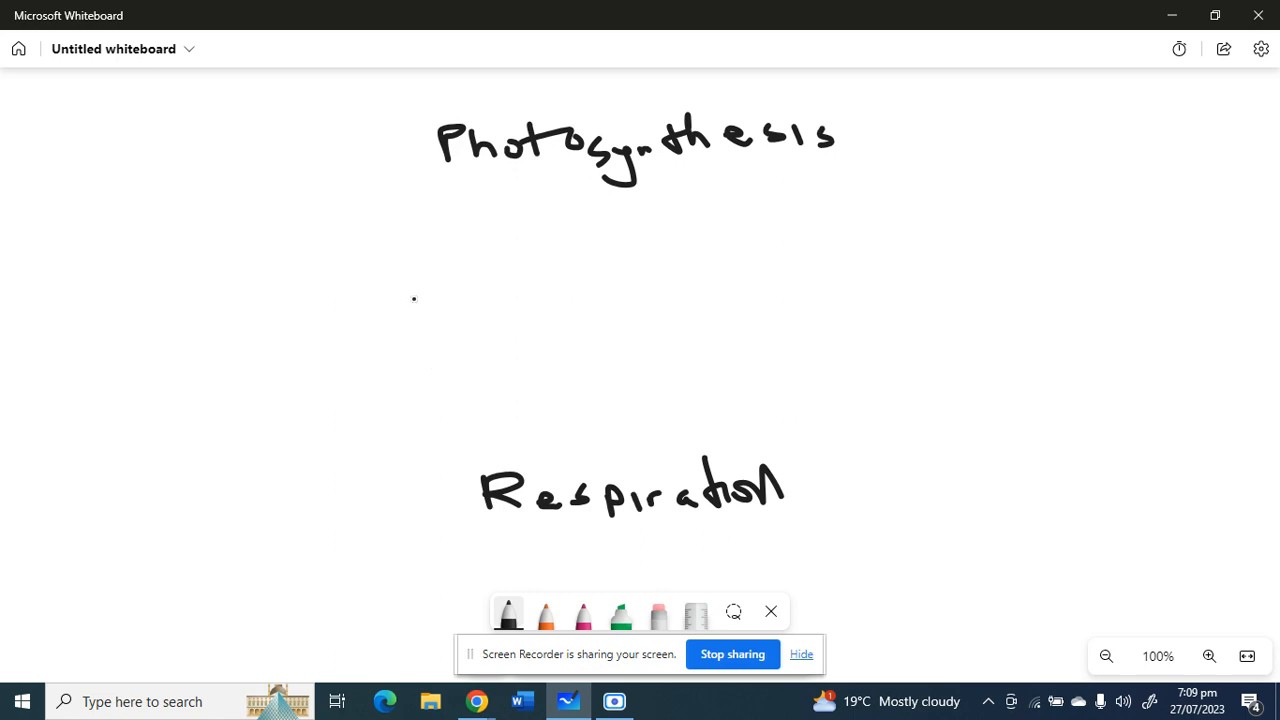
# - Handwrite 'carbon dioxide +' in black below the Photosynthesis heading
pyautogui.moveTo(320, 205); pyautogui.dragTo(318, 233)
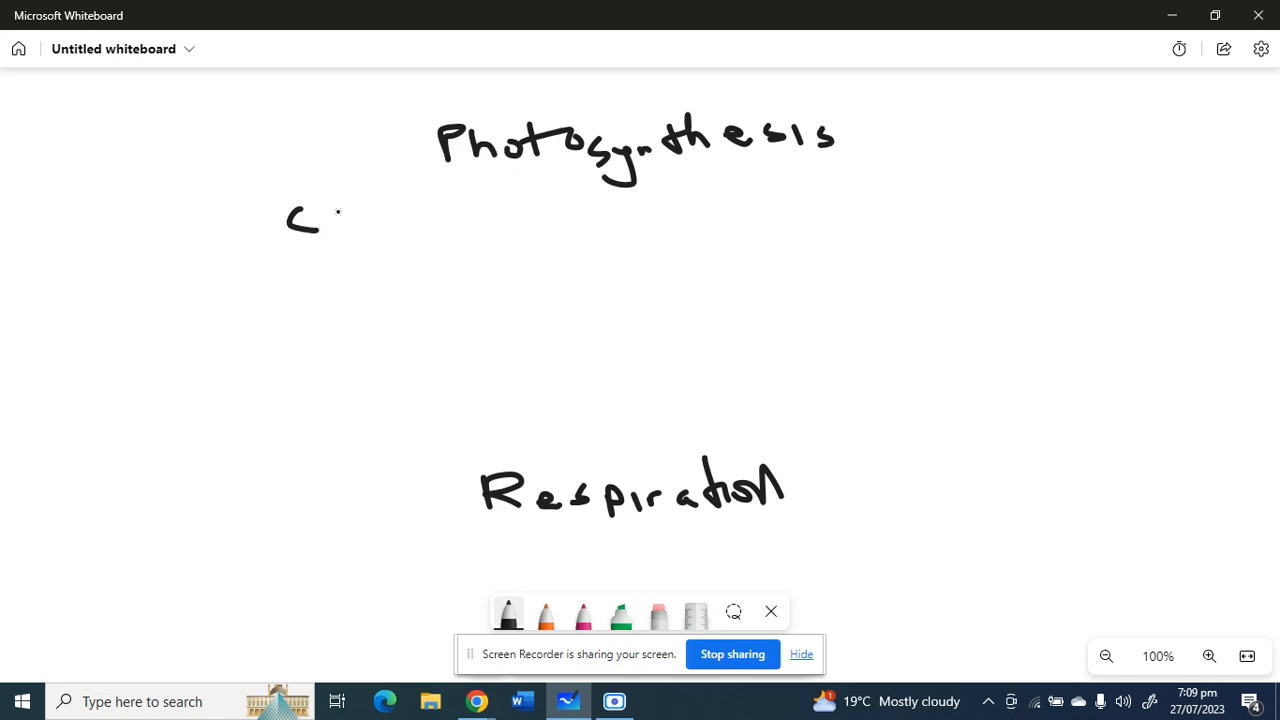
pyautogui.moveTo(320, 220); pyautogui.dragTo(375, 210)
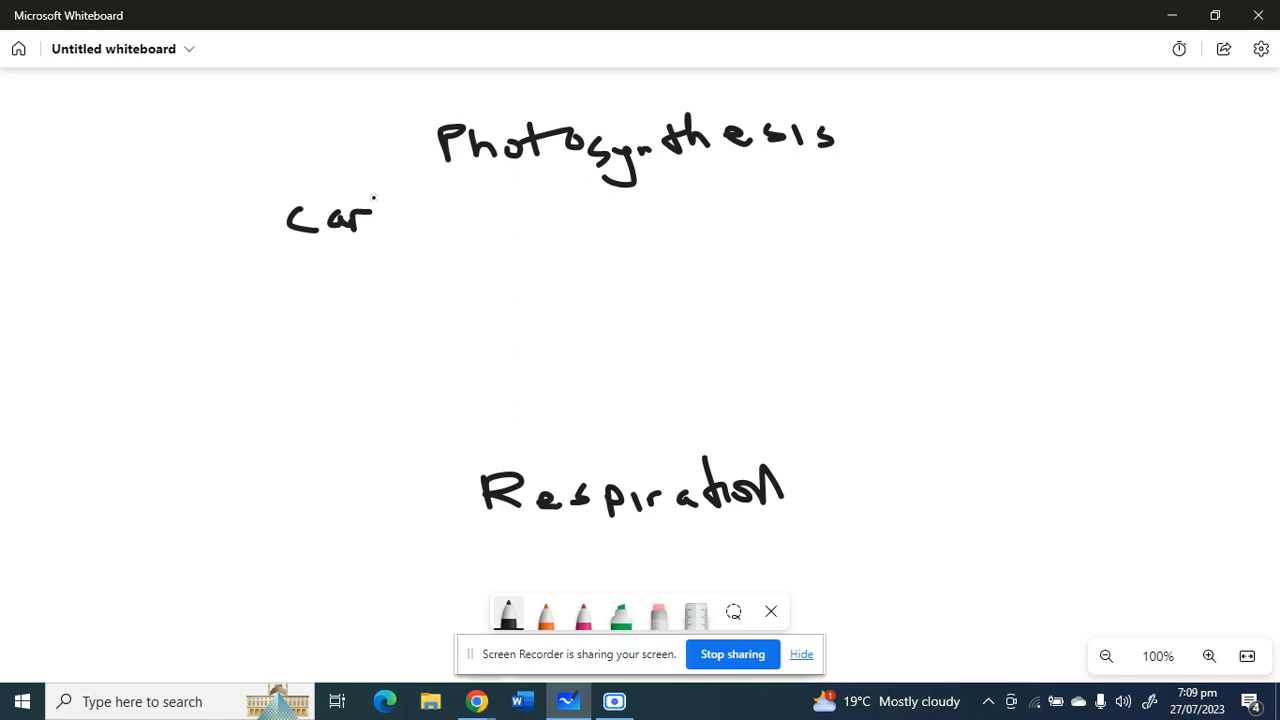
pyautogui.moveTo(380, 210); pyautogui.dragTo(430, 215)
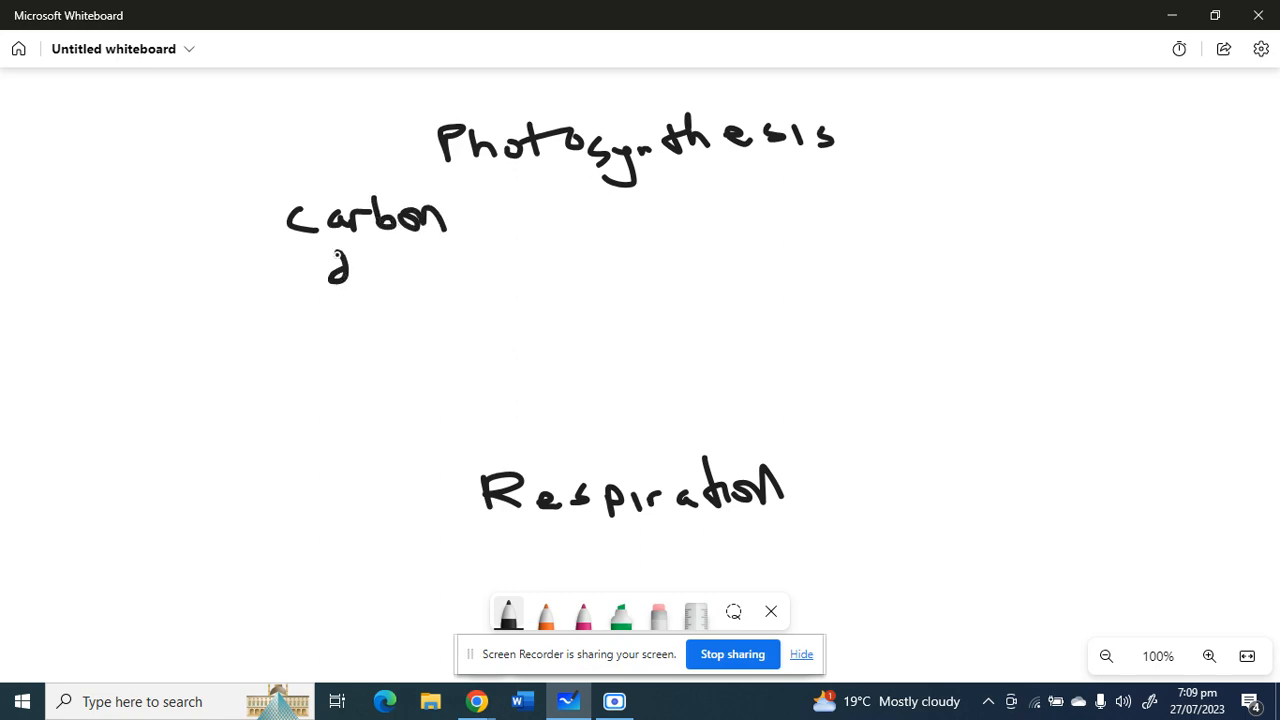
pyautogui.click(370, 273)
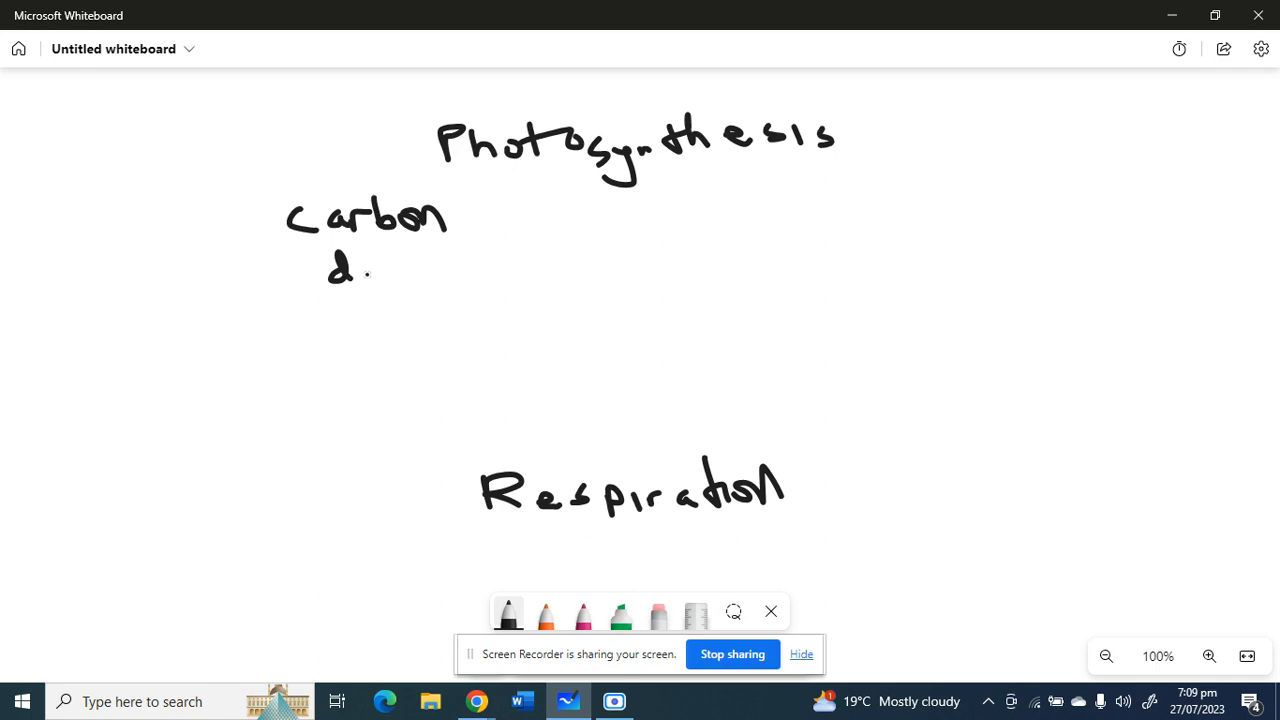
pyautogui.moveTo(365, 270); pyautogui.dragTo(400, 275)
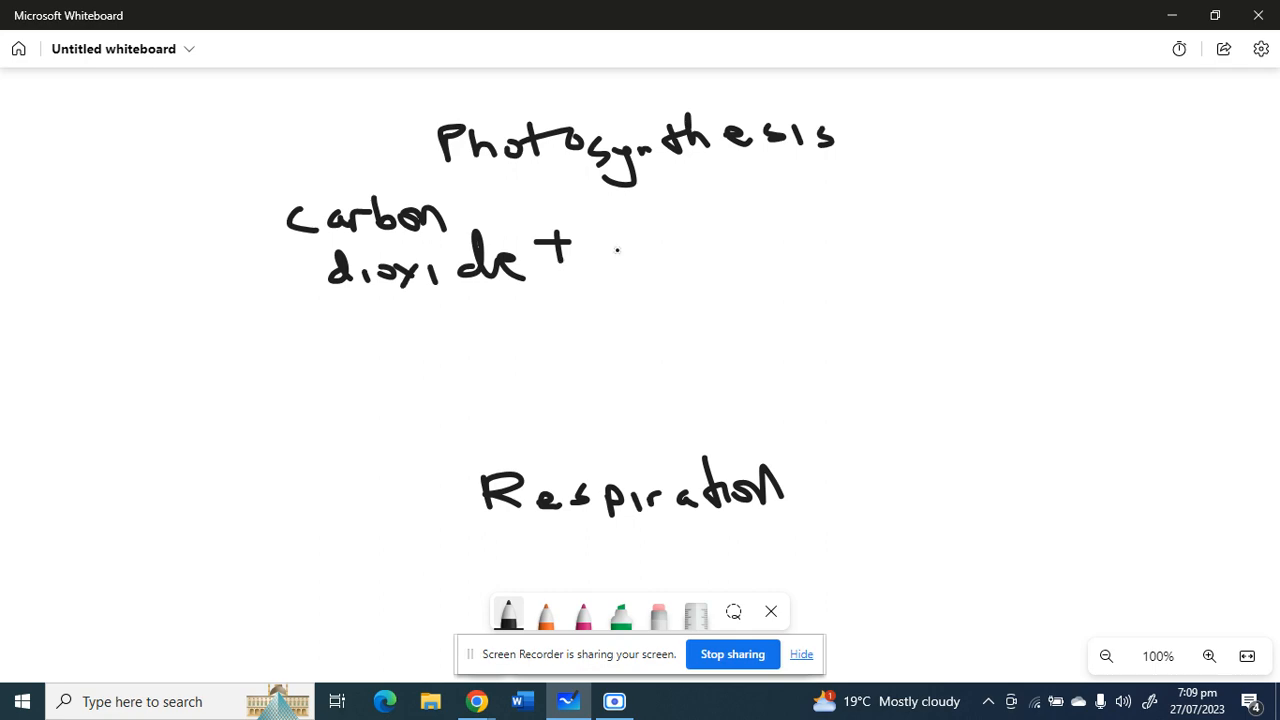
# - Write 'water' and the reaction arrow, then switch to orange ink
pyautogui.moveTo(605, 250); pyautogui.dragTo(670, 230)
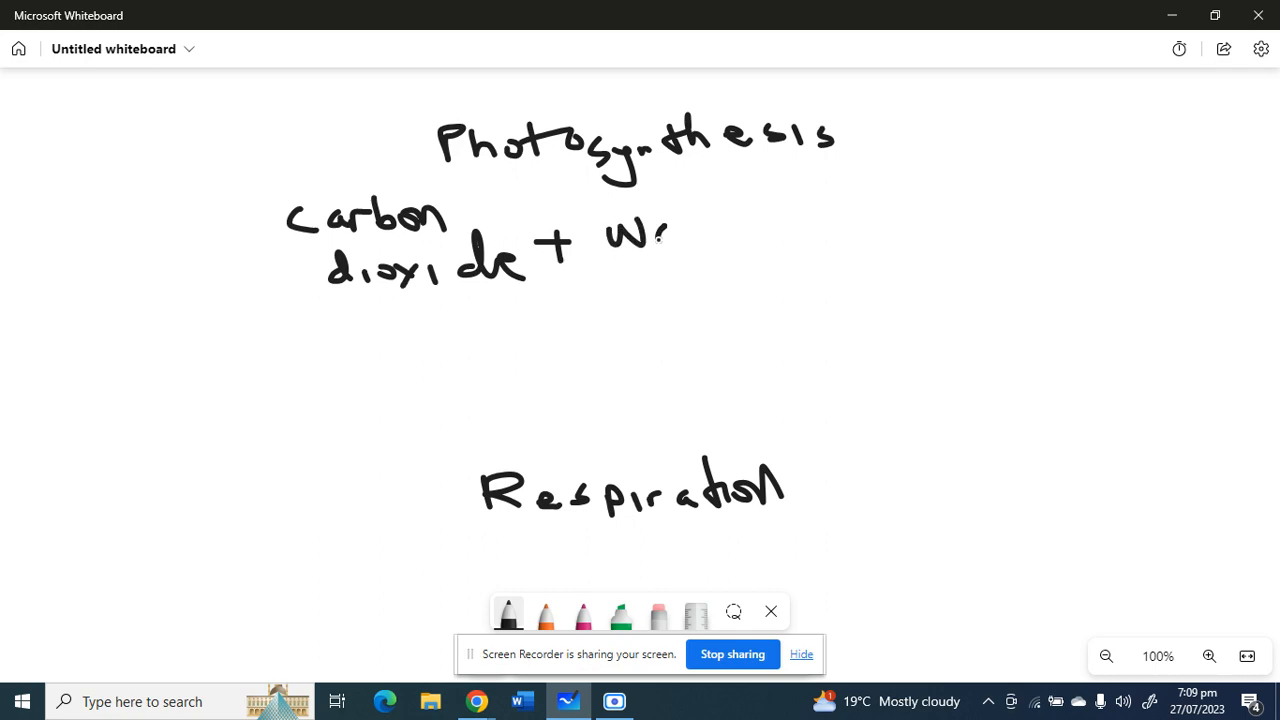
pyautogui.moveTo(660, 235); pyautogui.dragTo(730, 235)
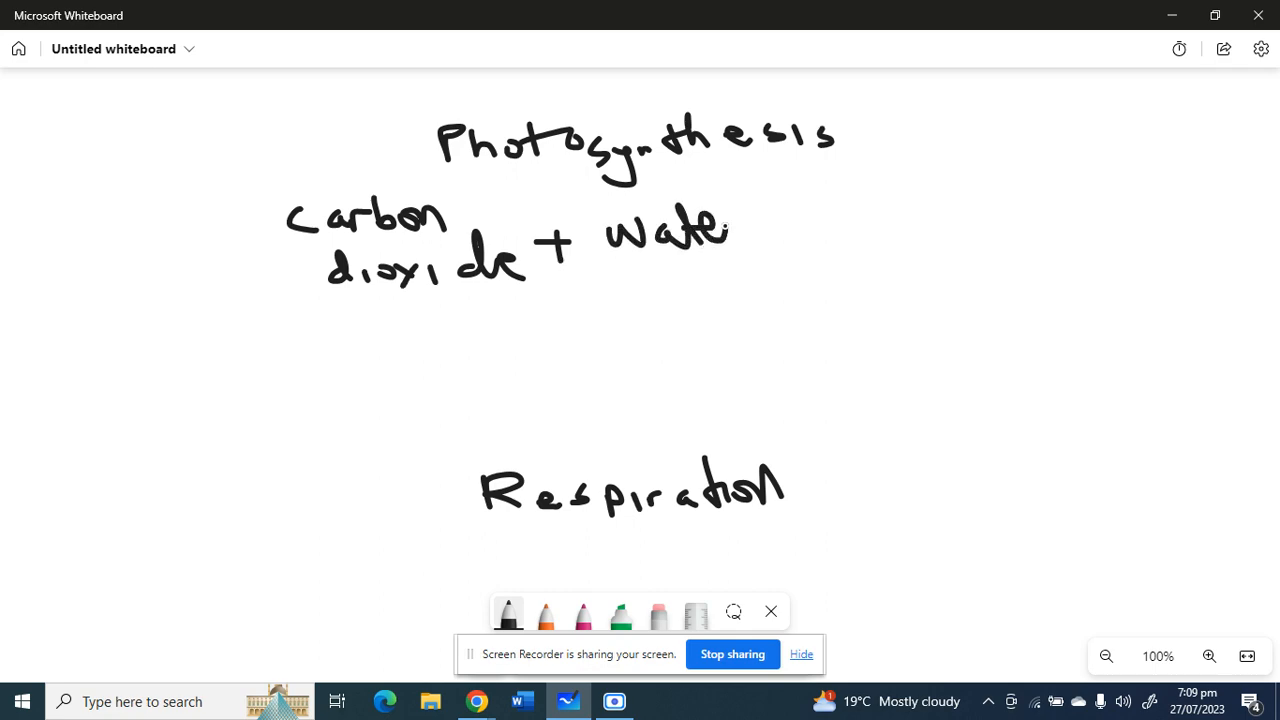
pyautogui.moveTo(800, 227); pyautogui.dragTo(910, 220)
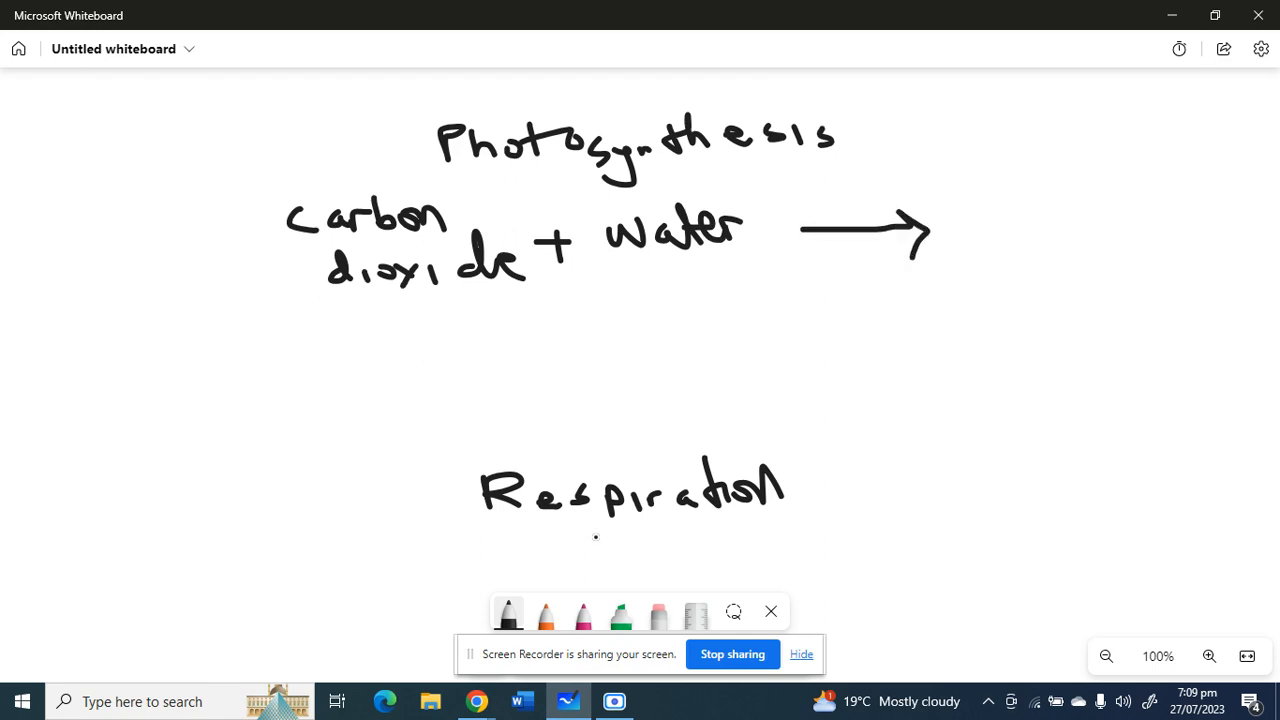
pyautogui.click(546, 614)
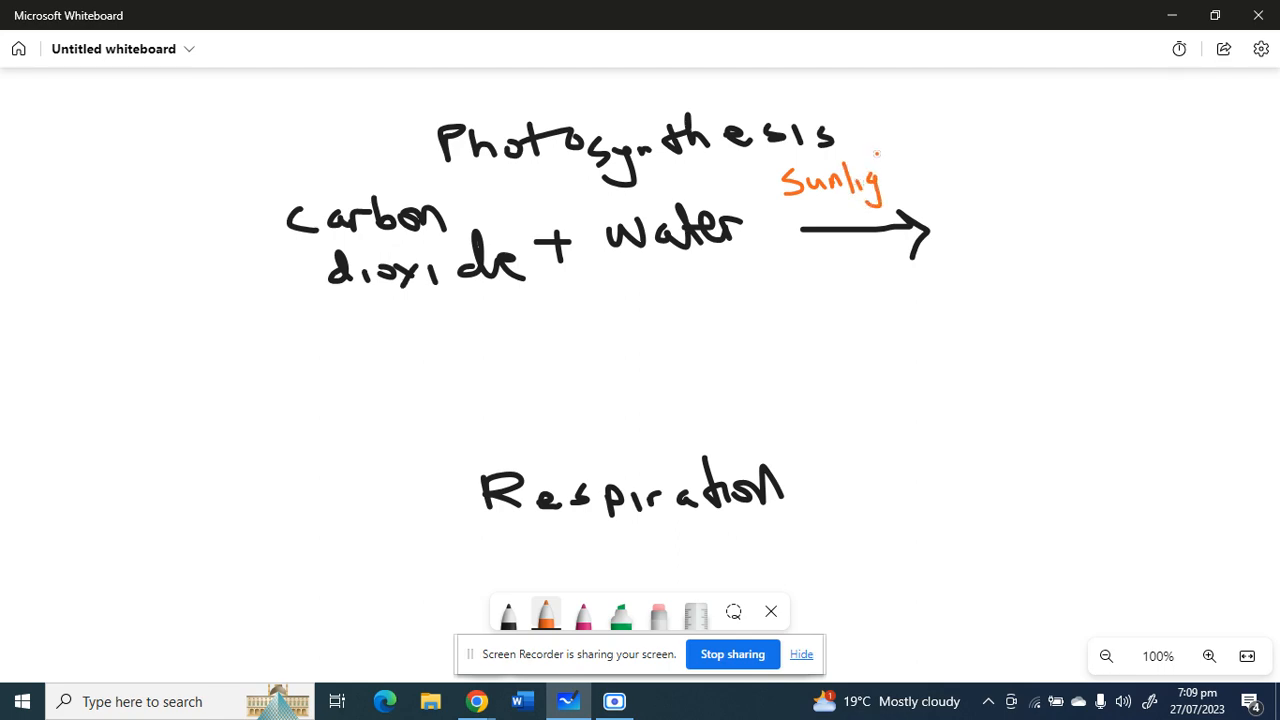
# - Finish orange 'Sunlight', add 'Chlorophyll' under the arrow and 'glucose + oxygen' after it
pyautogui.moveTo(880, 165); pyautogui.dragTo(910, 185)
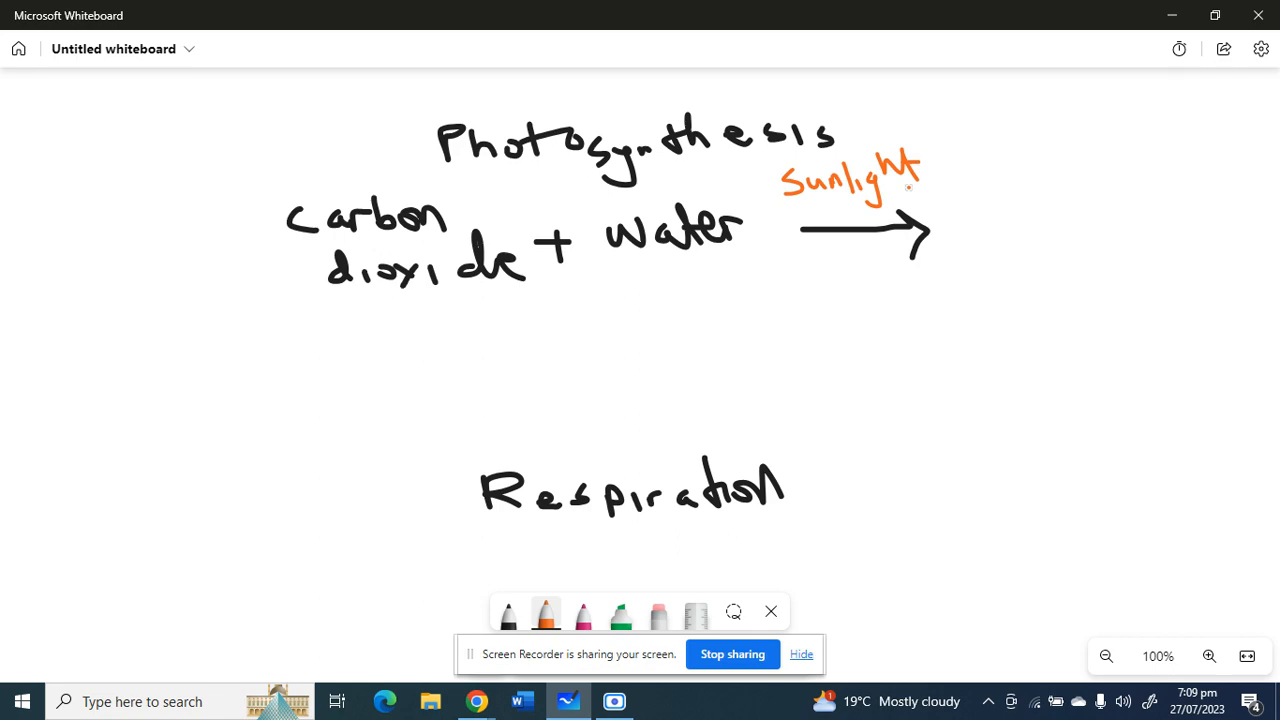
pyautogui.moveTo(810, 270); pyautogui.dragTo(795, 295)
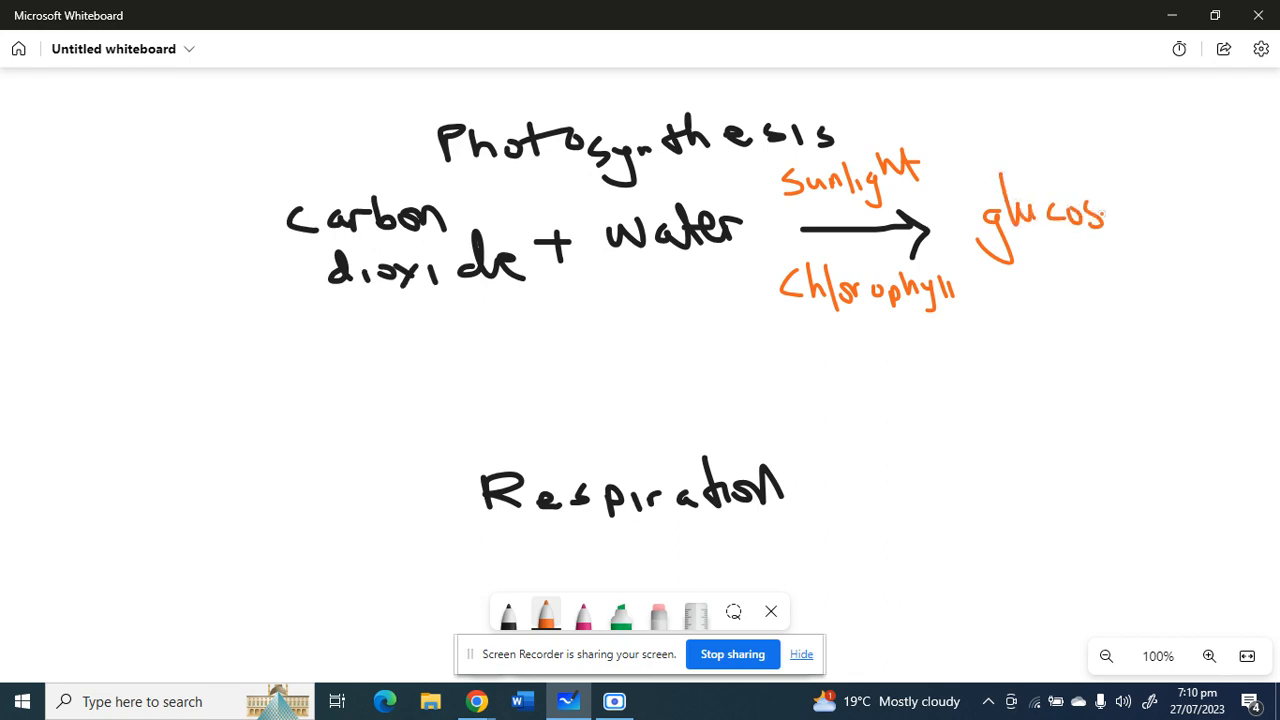
pyautogui.moveTo(1095, 210); pyautogui.dragTo(1160, 210)
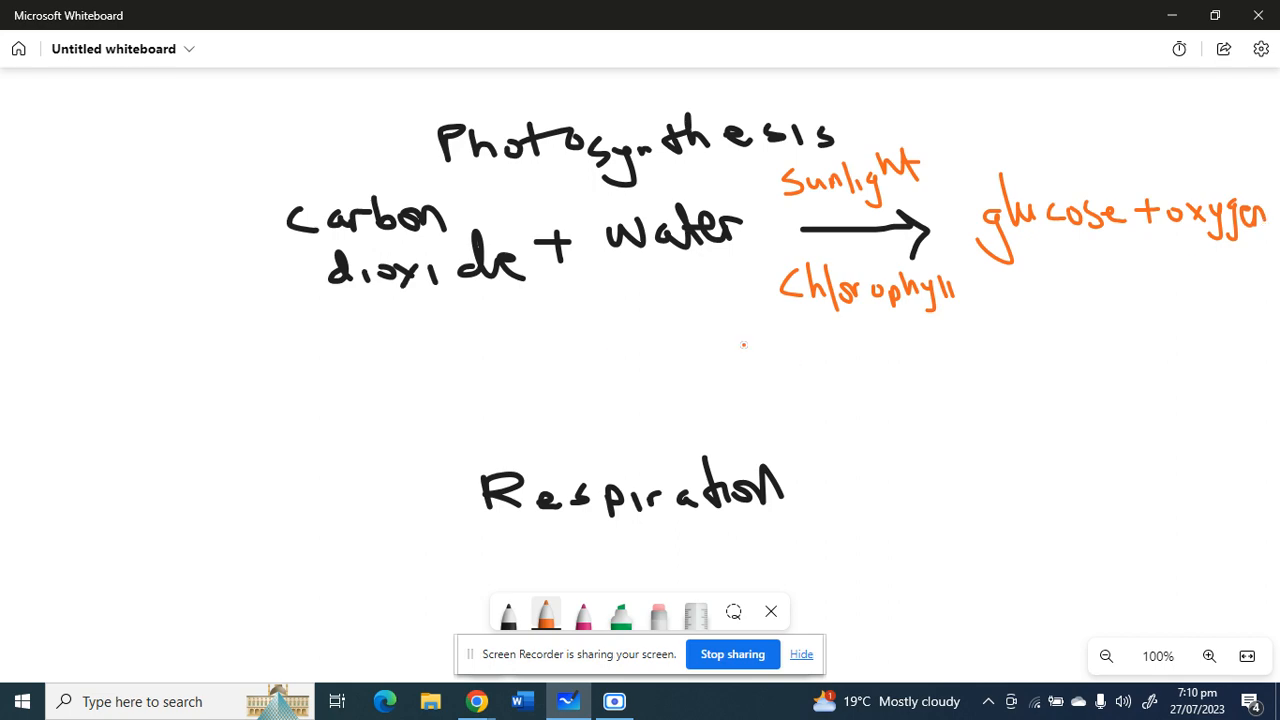
# - Handwrite 'glucose + oxygen' in orange just above the Respiration heading
pyautogui.moveTo(330, 400); pyautogui.dragTo(350, 435)
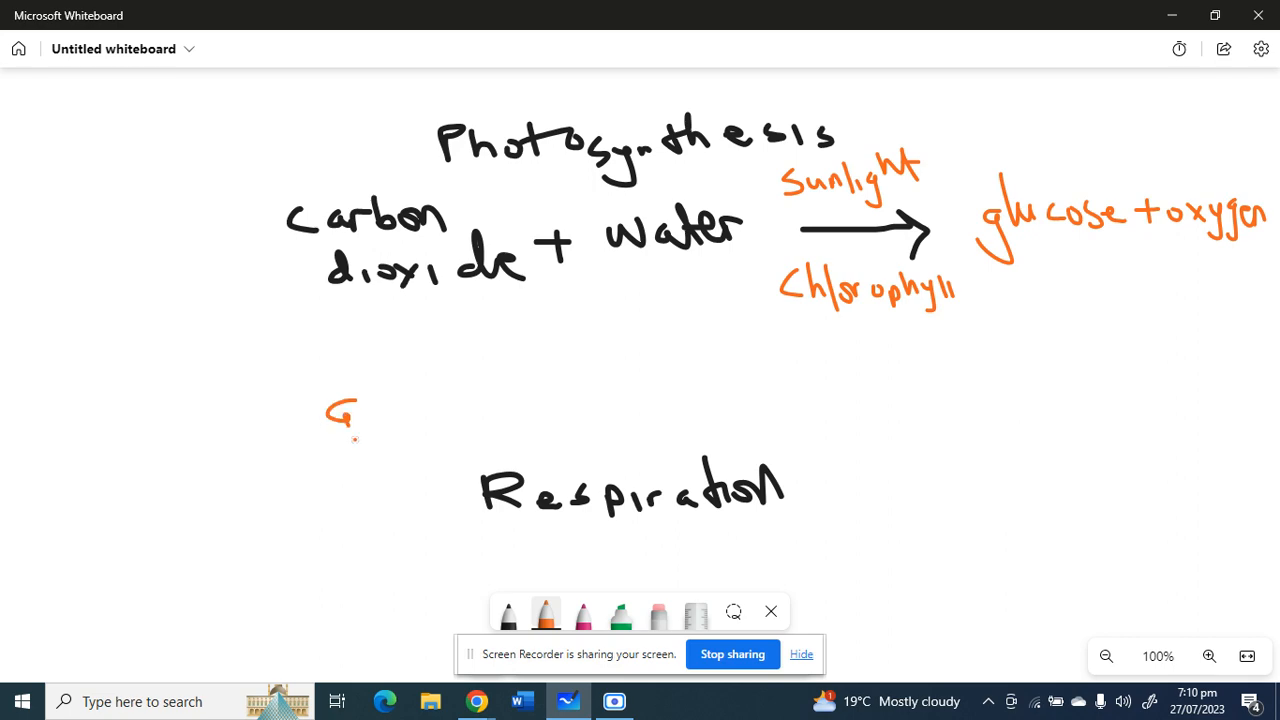
pyautogui.moveTo(340, 400); pyautogui.dragTo(360, 445)
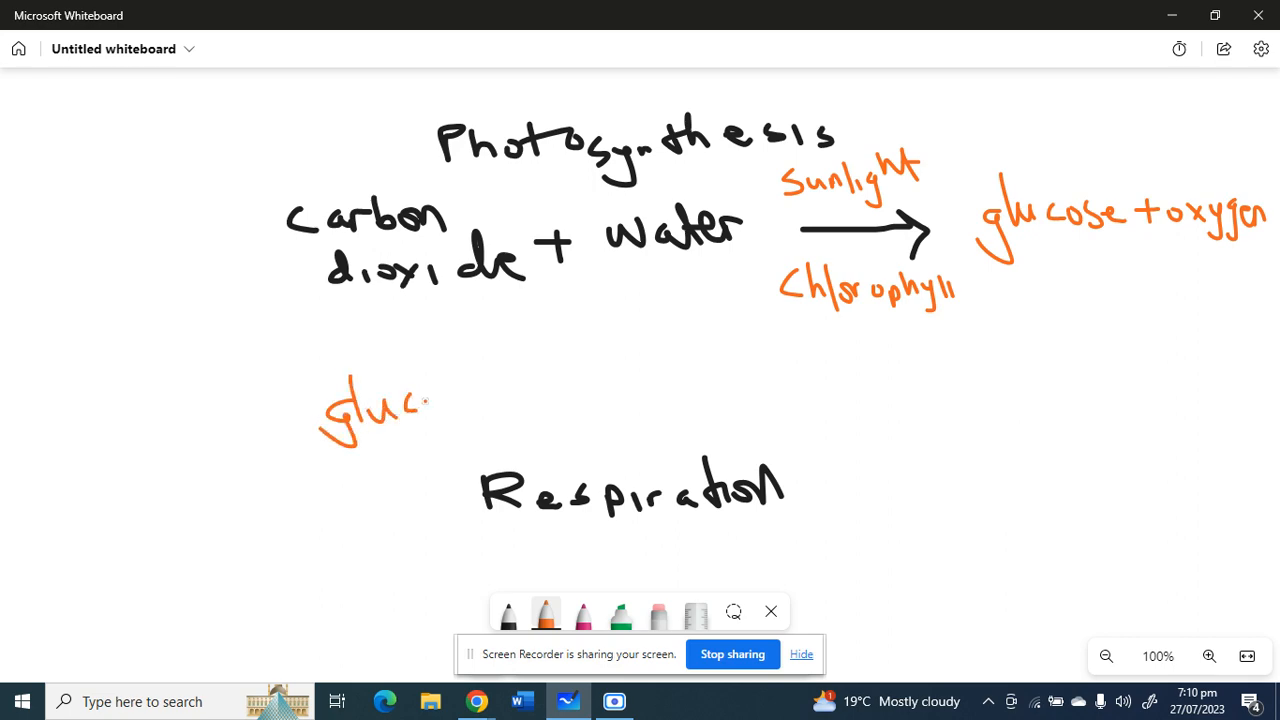
pyautogui.moveTo(410, 410); pyautogui.dragTo(475, 410)
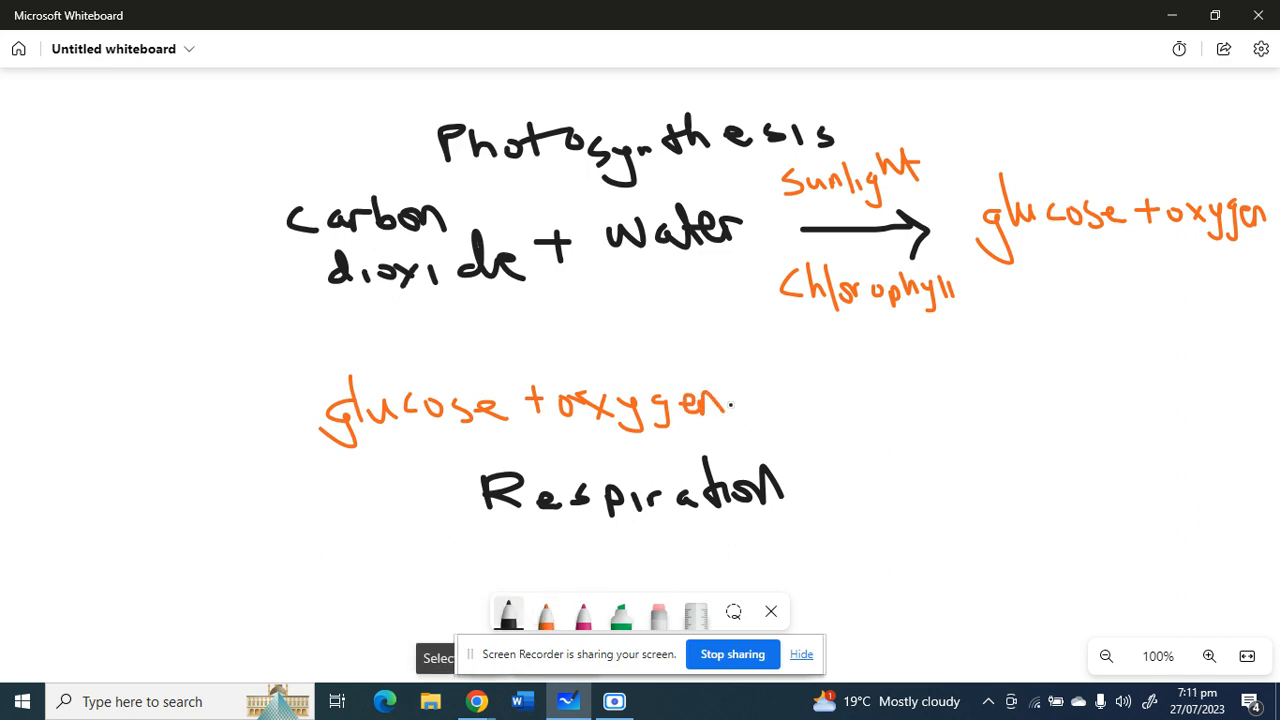
# - Draw a black arrow and write 'carbon dioxide + water + energy' after glucose + oxygen
pyautogui.moveTo(745, 380); pyautogui.dragTo(810, 405)
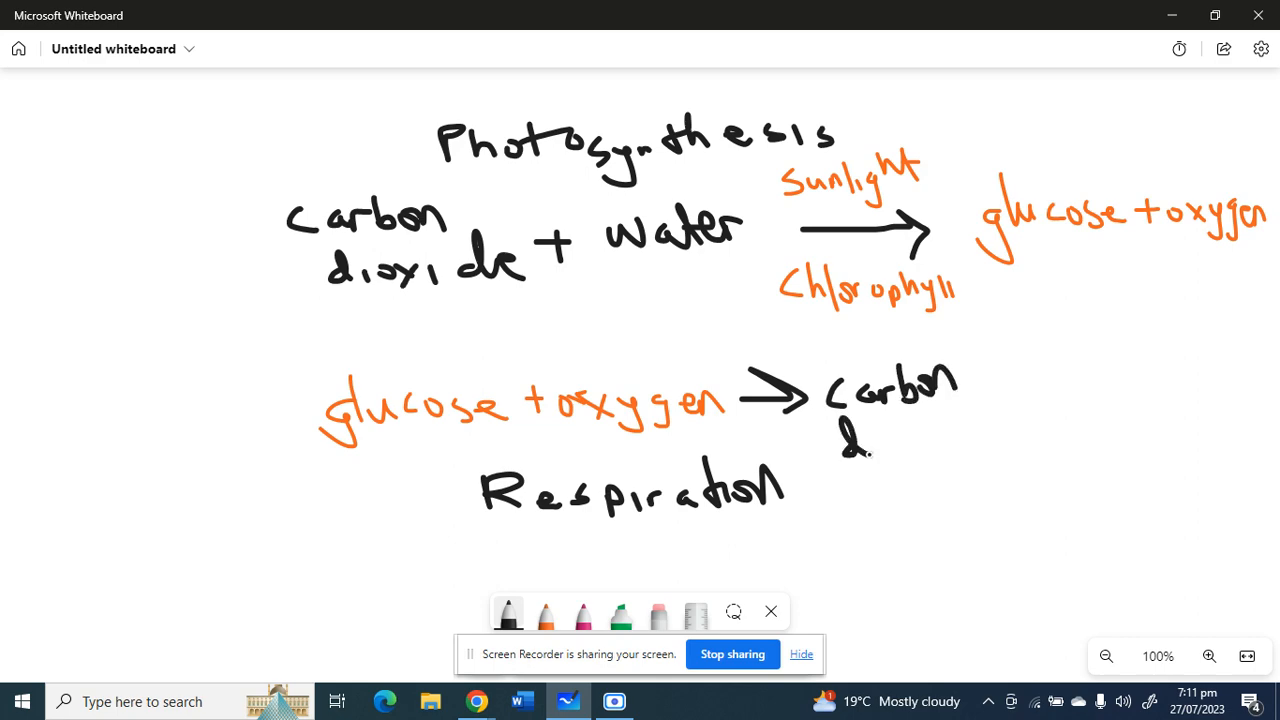
pyautogui.moveTo(848, 440); pyautogui.dragTo(905, 460)
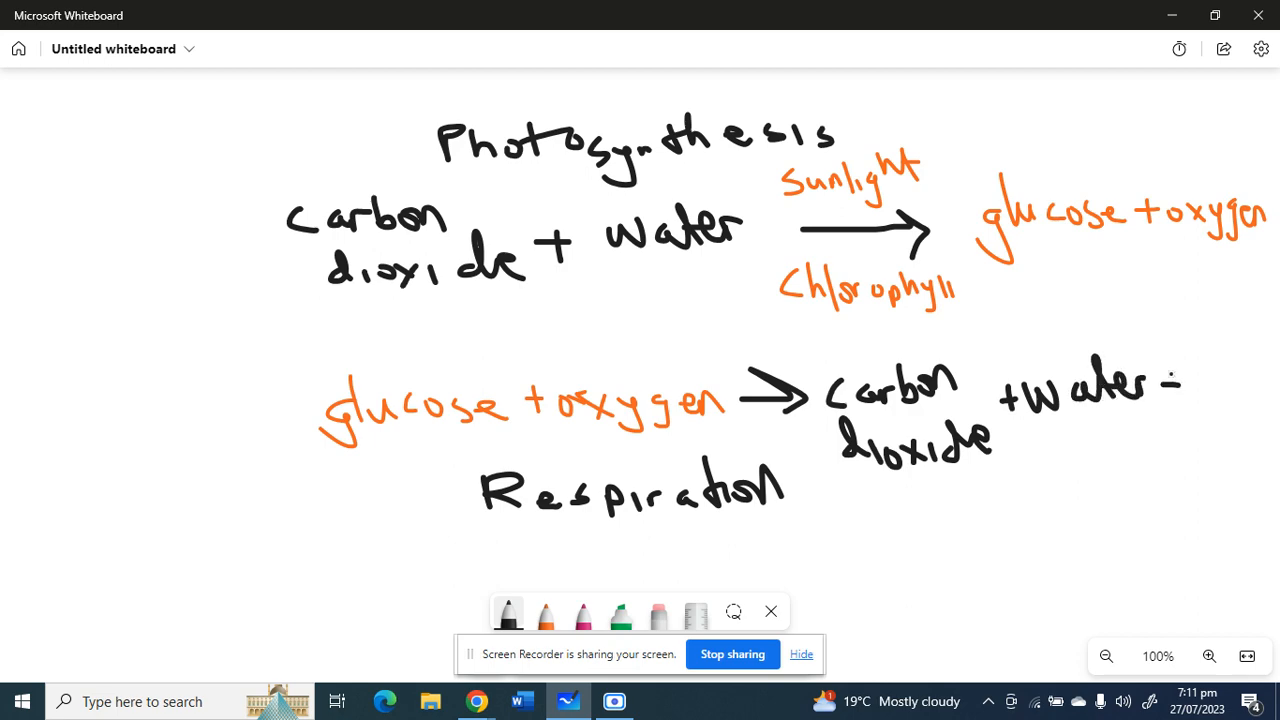
pyautogui.moveTo(1165, 390); pyautogui.dragTo(1180, 380)
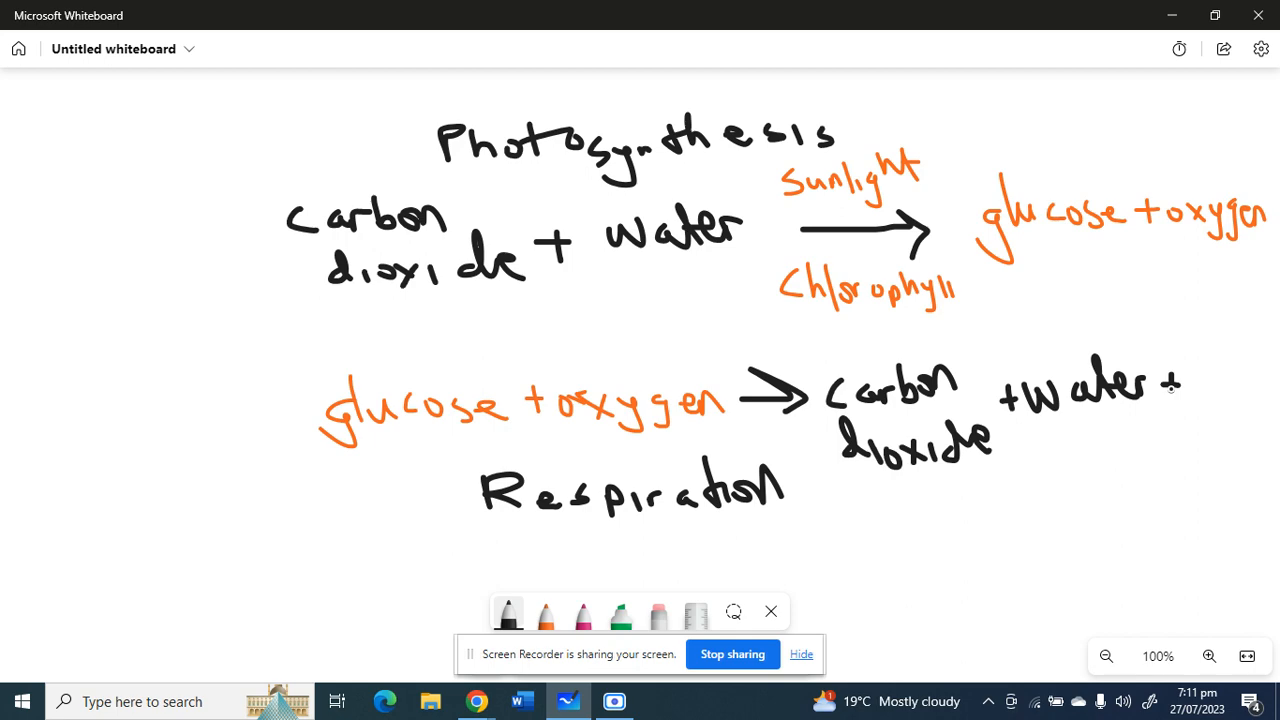
pyautogui.write('e')
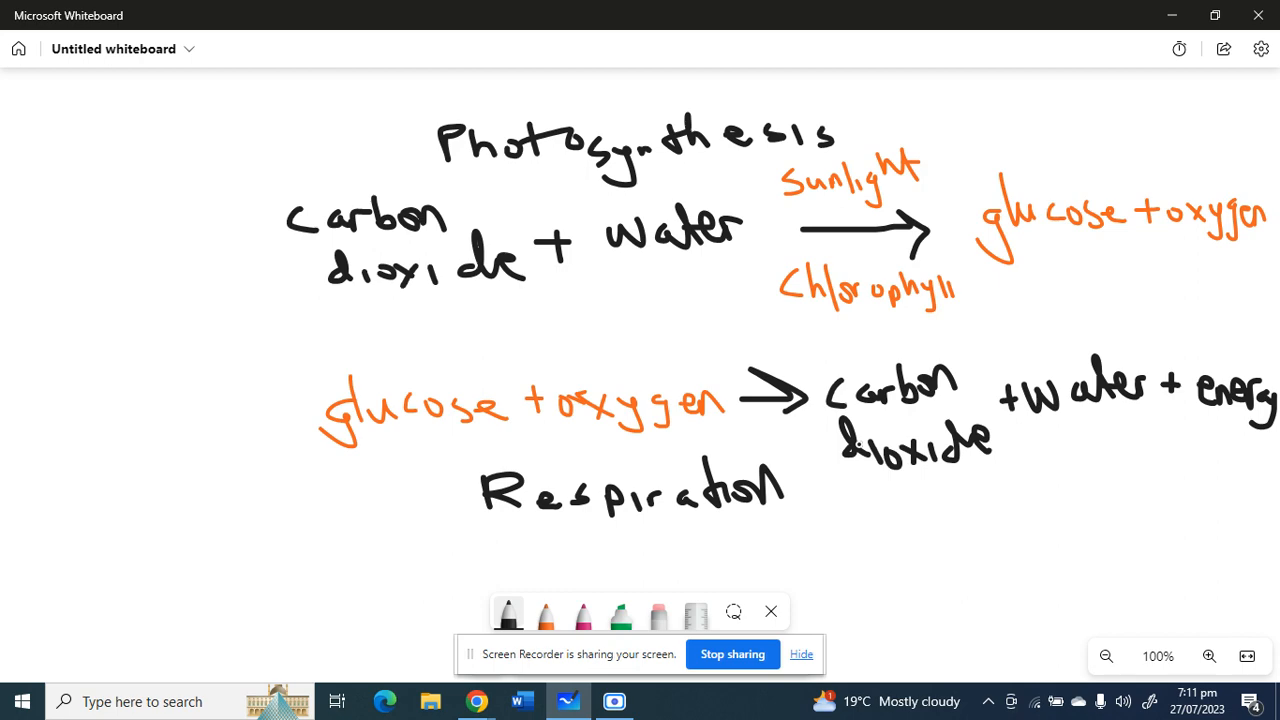
# - With the green highlighter, underline carbon dioxide and water and box both 'glucose + oxygen' terms
pyautogui.click(583, 612)
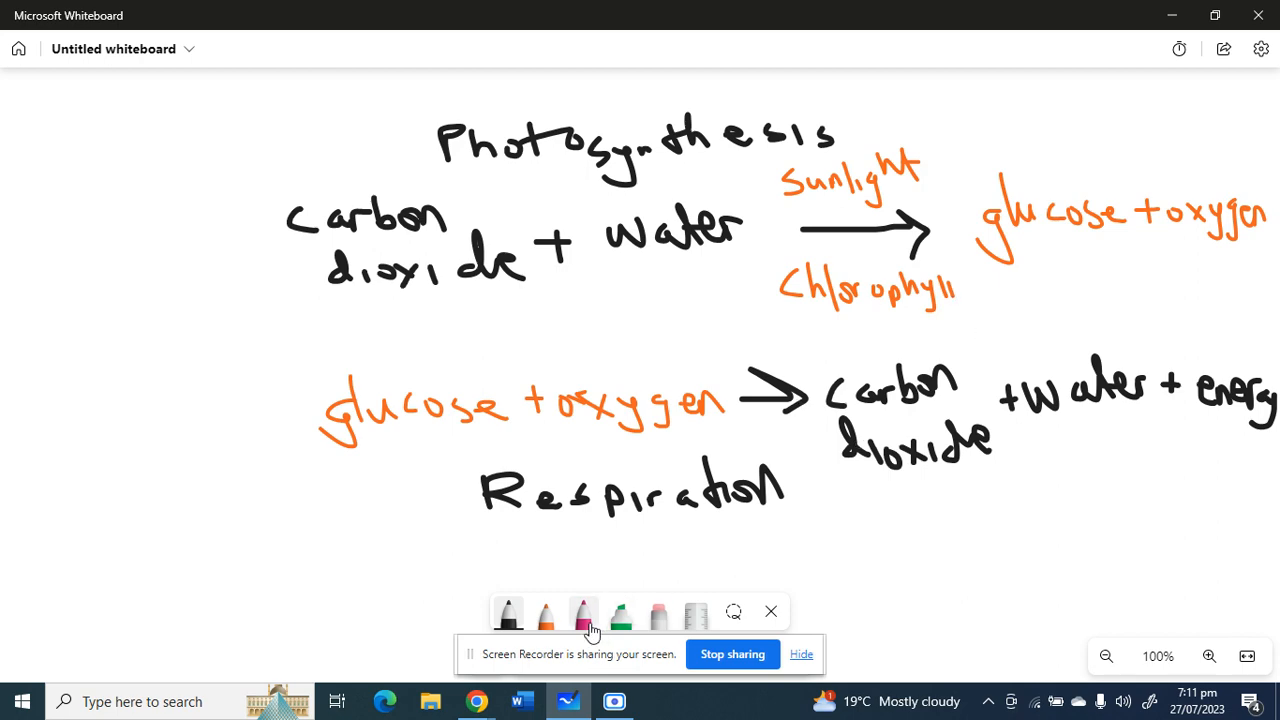
pyautogui.click(620, 612)
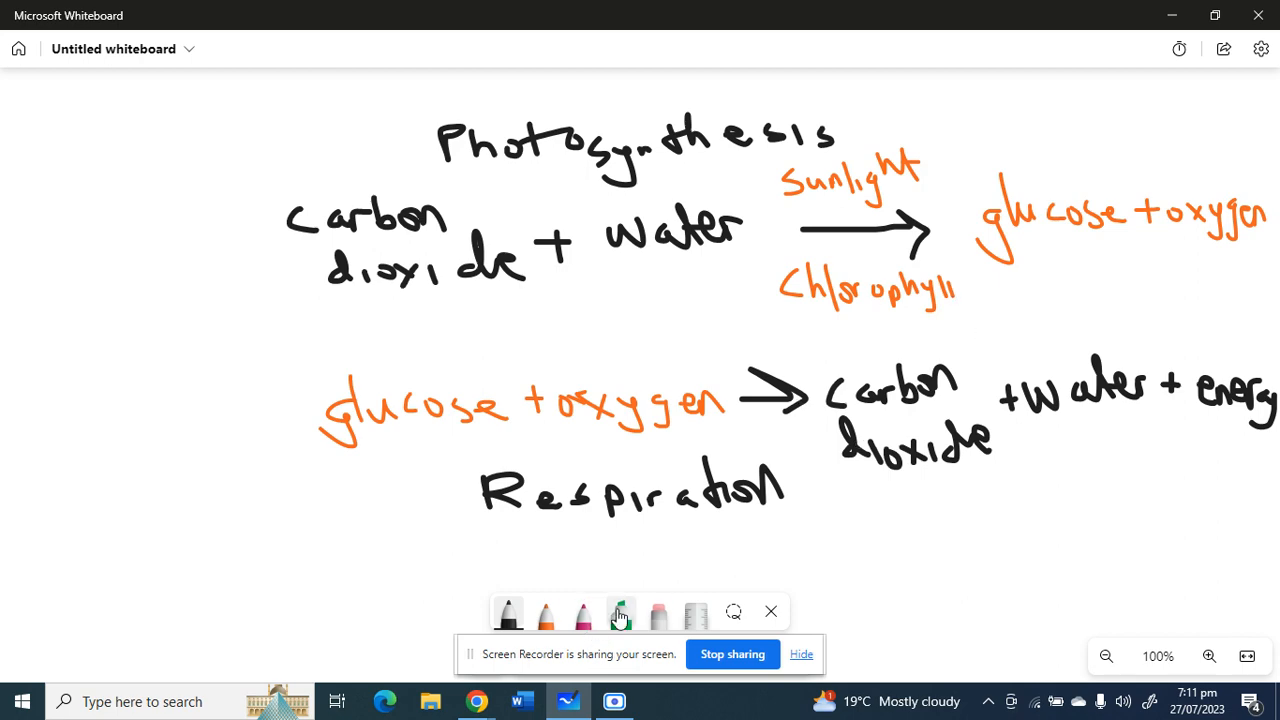
pyautogui.click(621, 614)
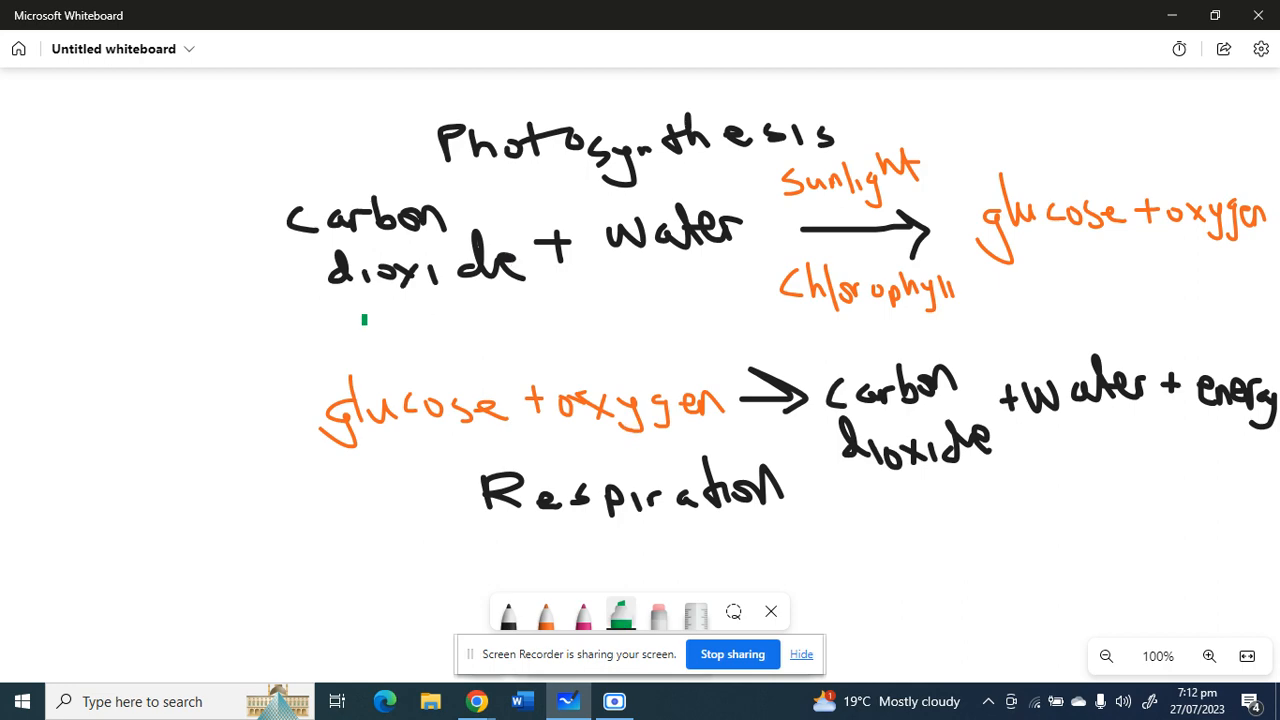
pyautogui.moveTo(365, 308); pyautogui.dragTo(448, 308)
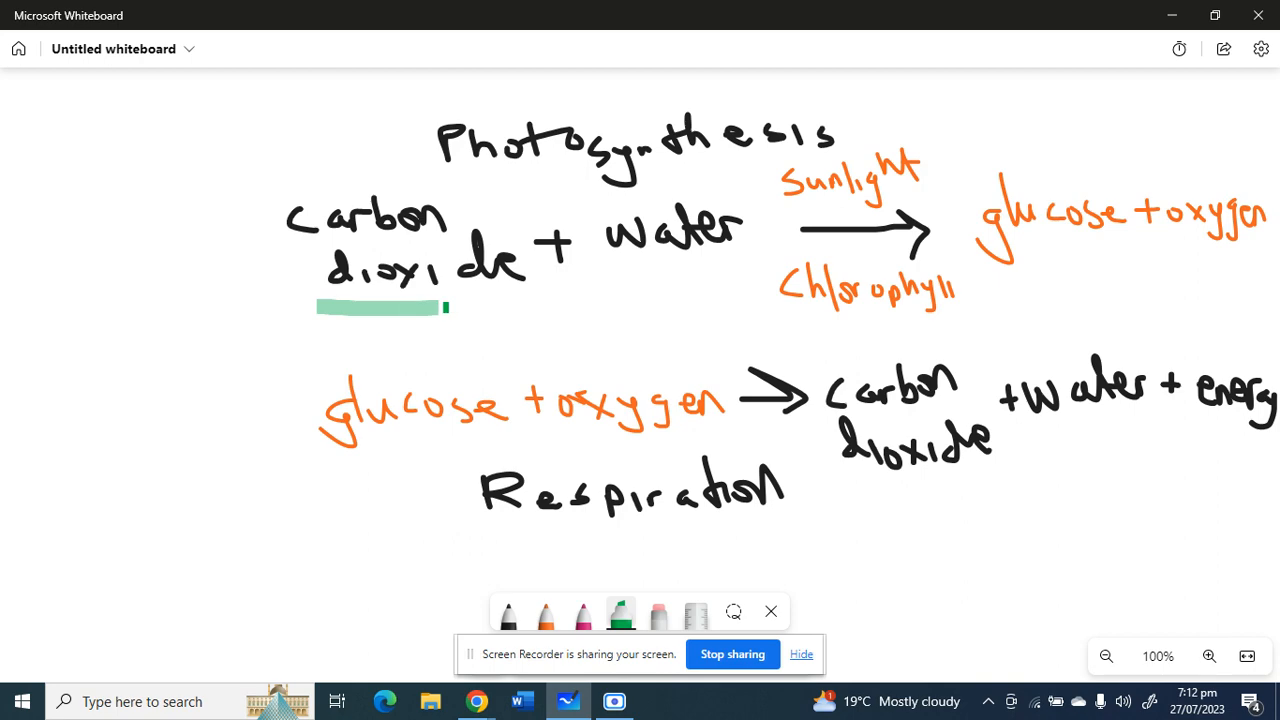
pyautogui.moveTo(580, 291); pyautogui.dragTo(718, 291)
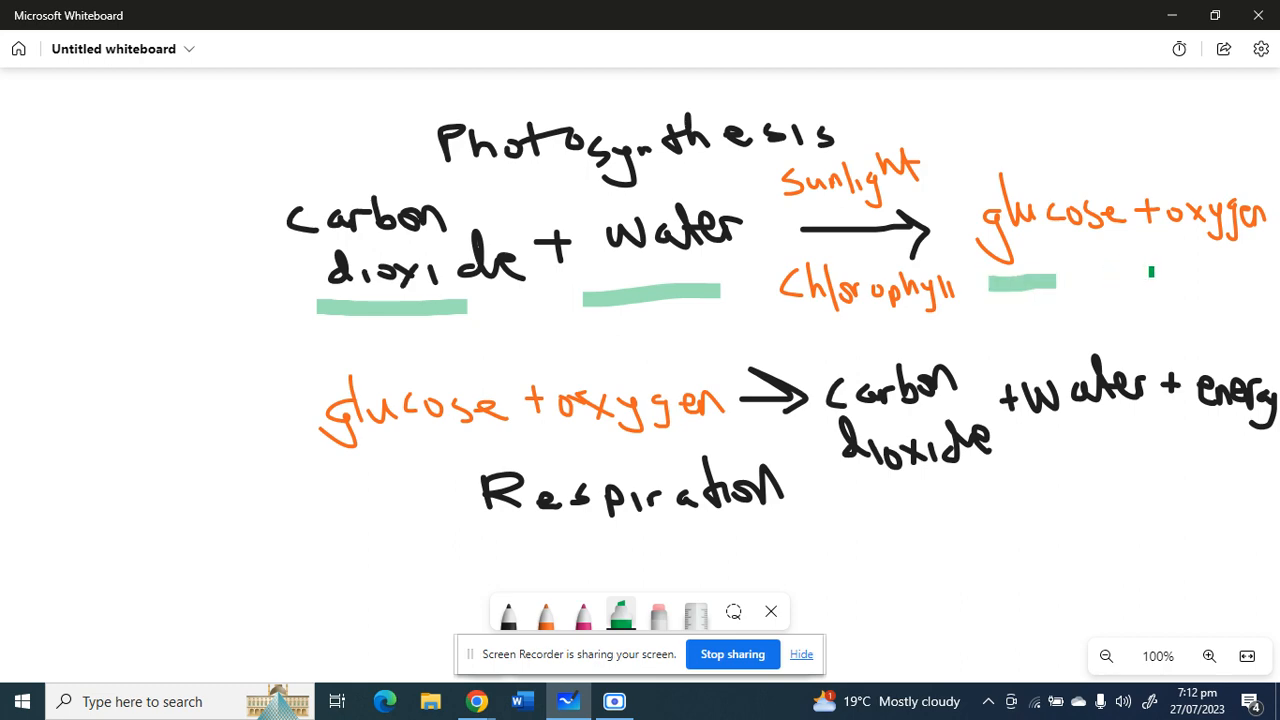
pyautogui.moveTo(1150, 272); pyautogui.dragTo(1235, 272)
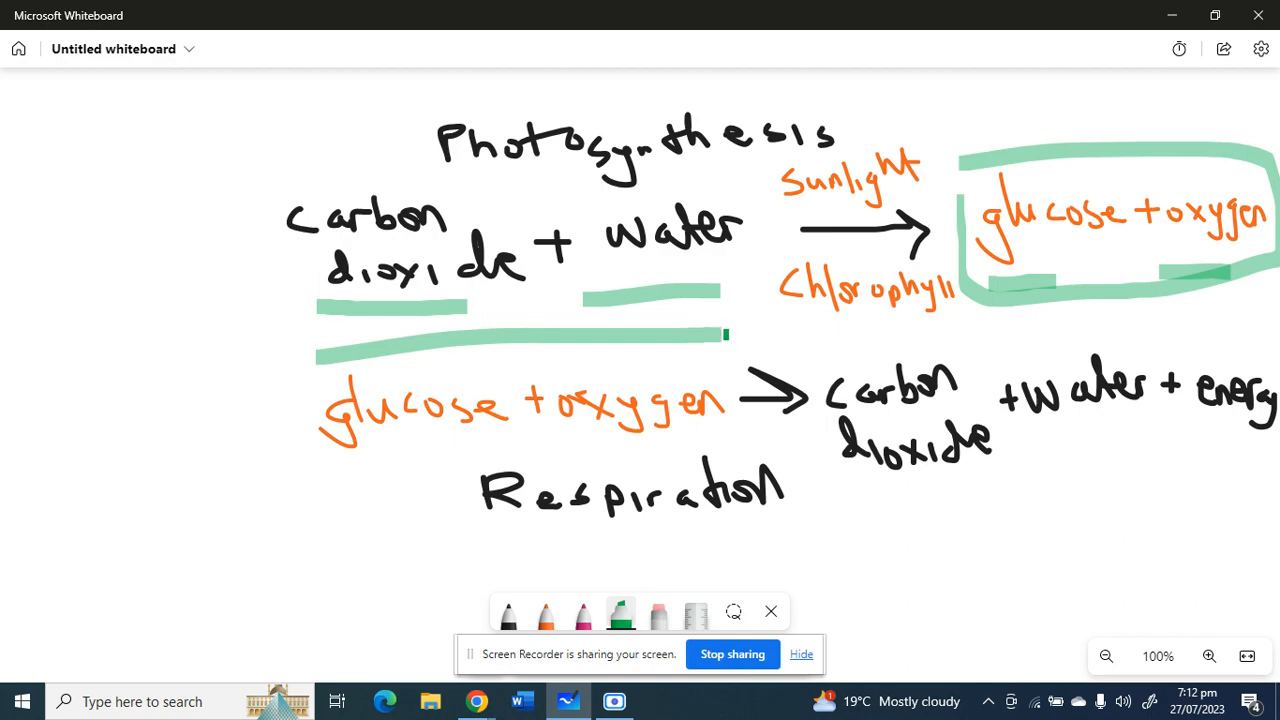
pyautogui.moveTo(728, 334); pyautogui.dragTo(338, 476)
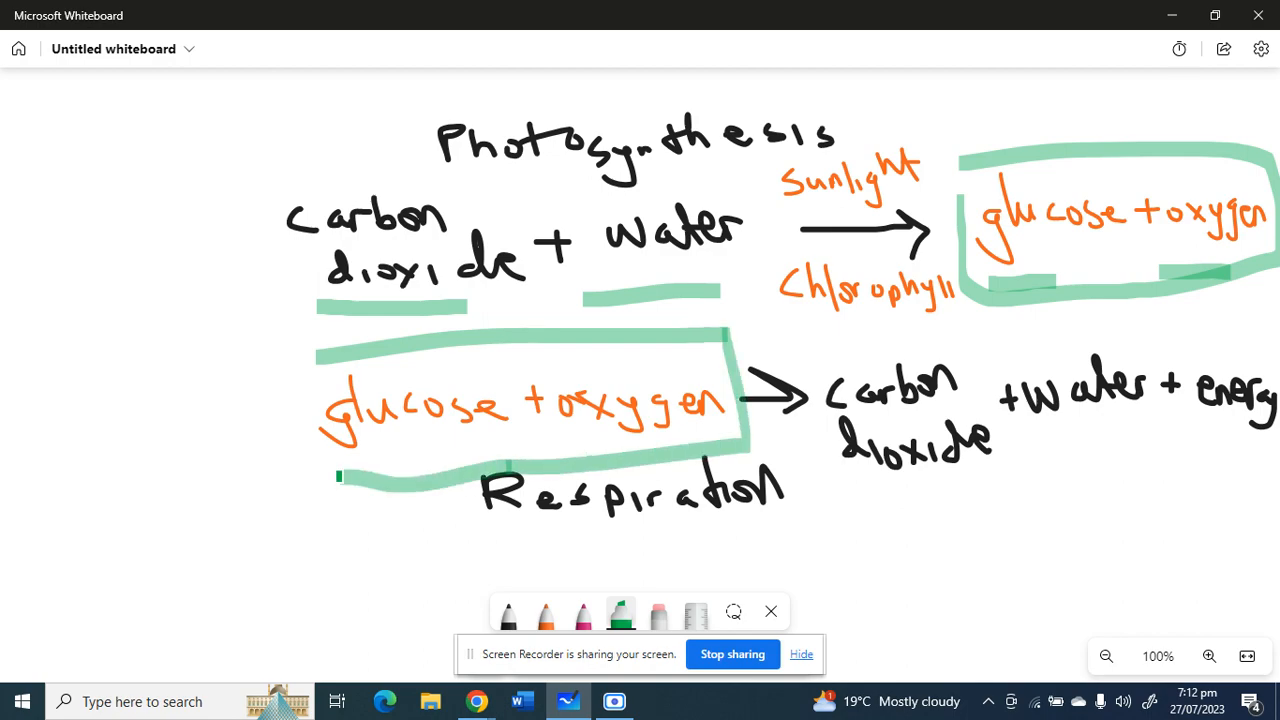